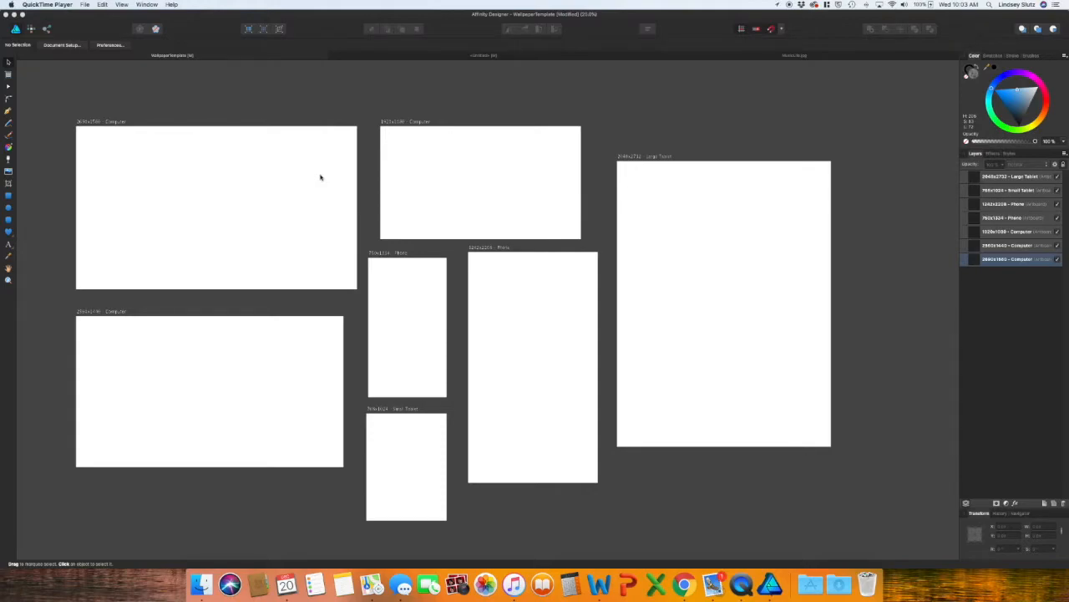
Step: Draw a light blue rectangle filling the large computer artboard edge to edge
drag(75, 129, 183, 280)
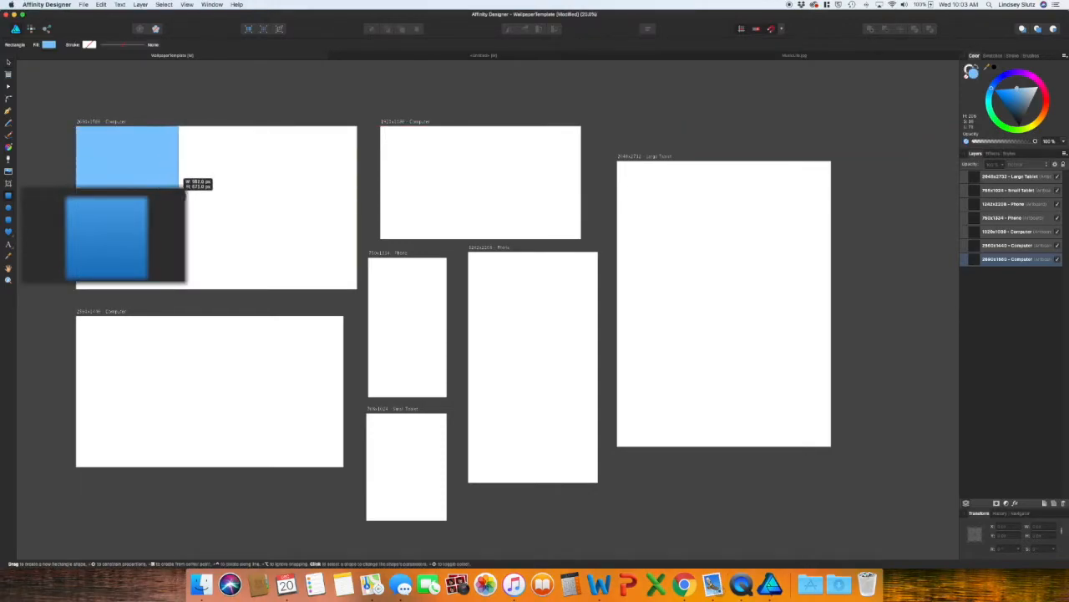
drag(198, 183, 347, 286)
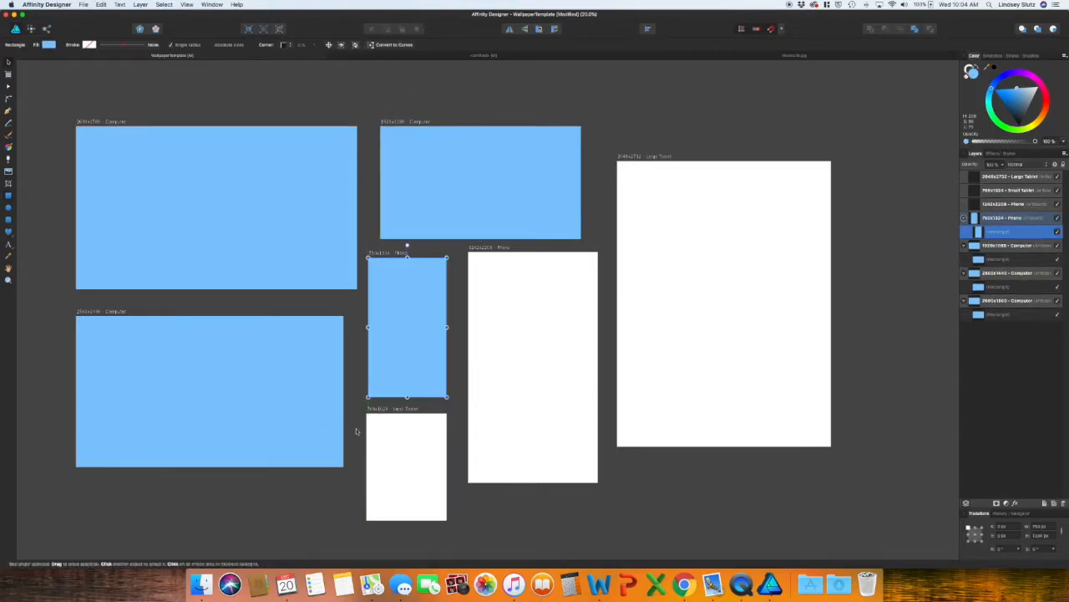
click(186, 5)
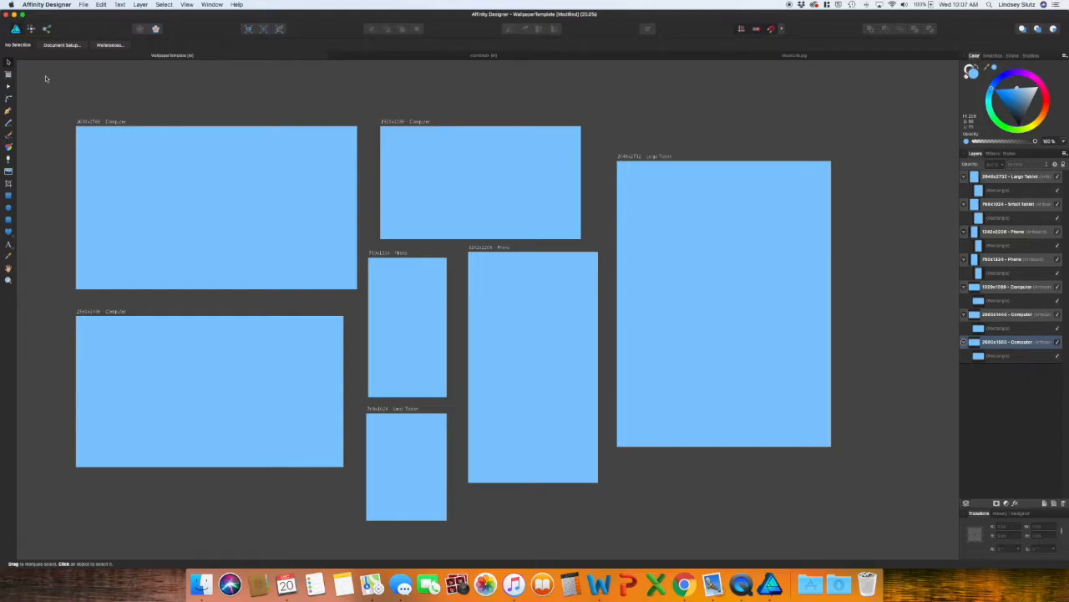
mouse_move(532, 86)
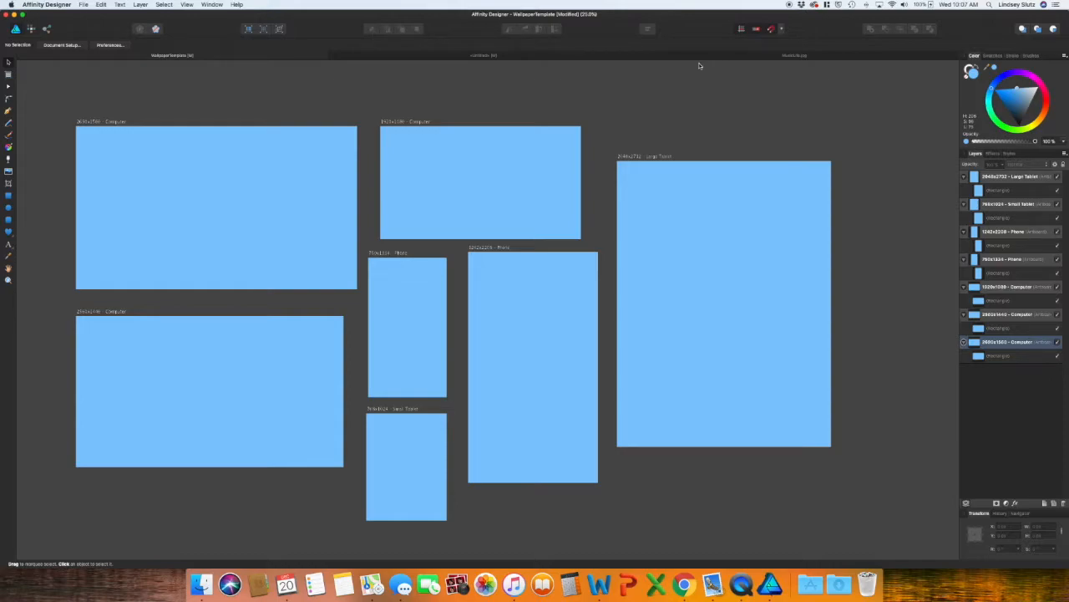
mouse_move(201, 194)
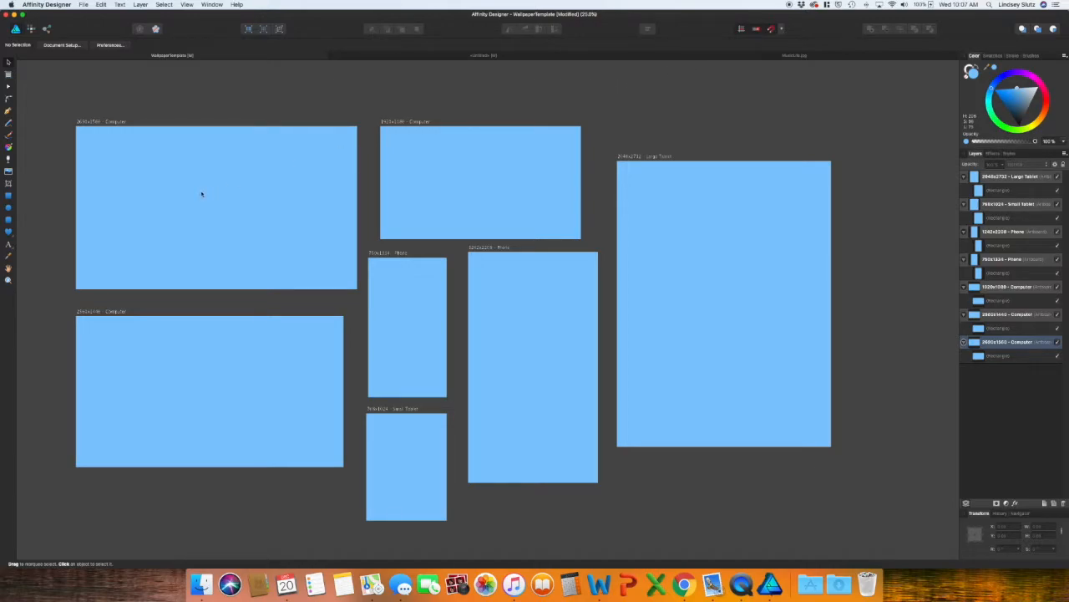
mouse_move(343, 307)
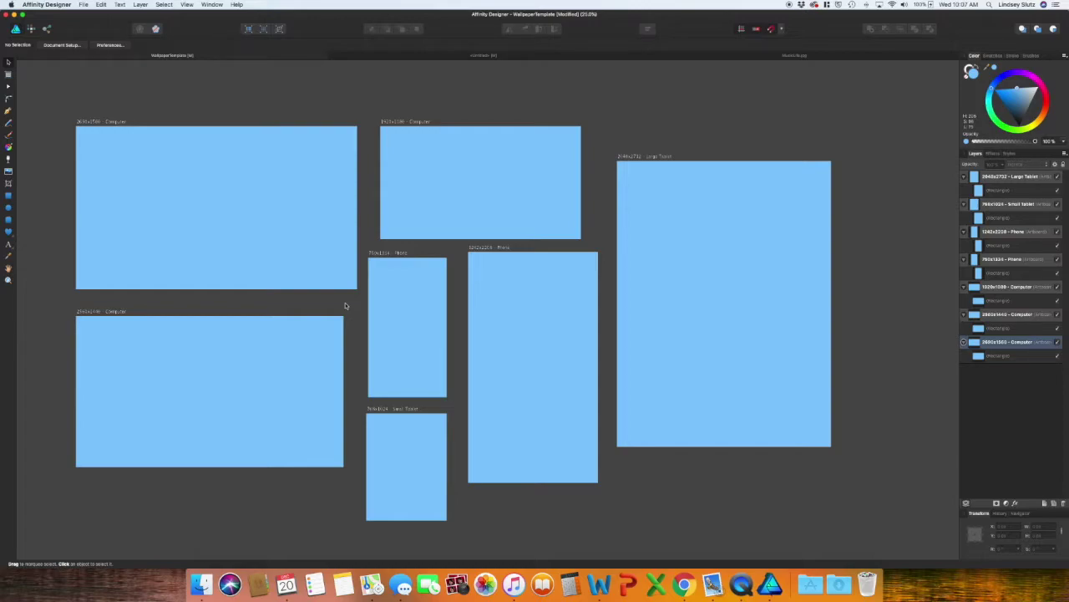
mouse_move(325, 280)
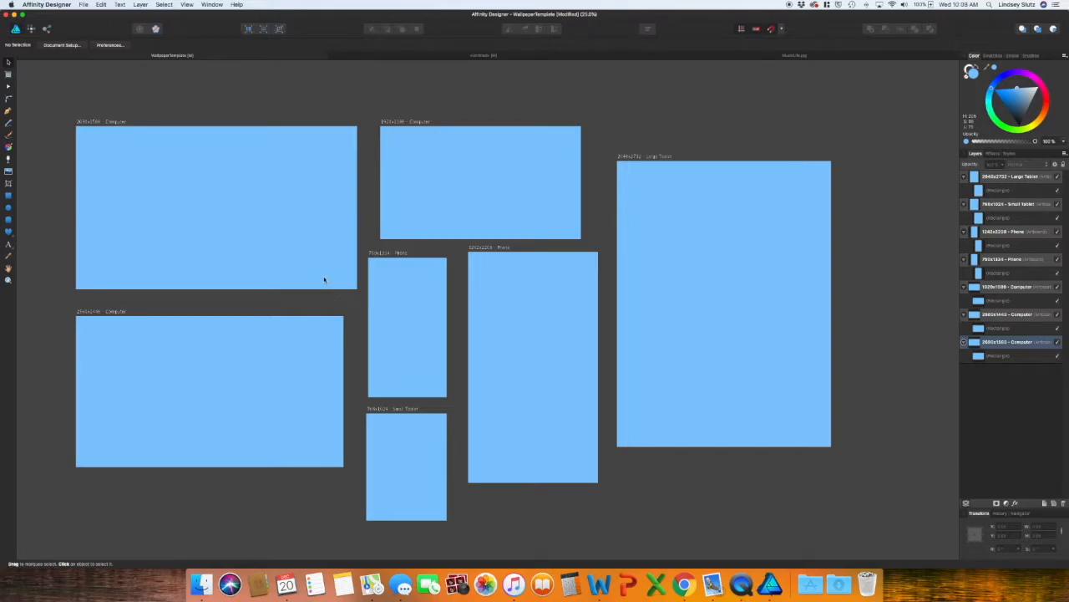
mouse_move(262, 211)
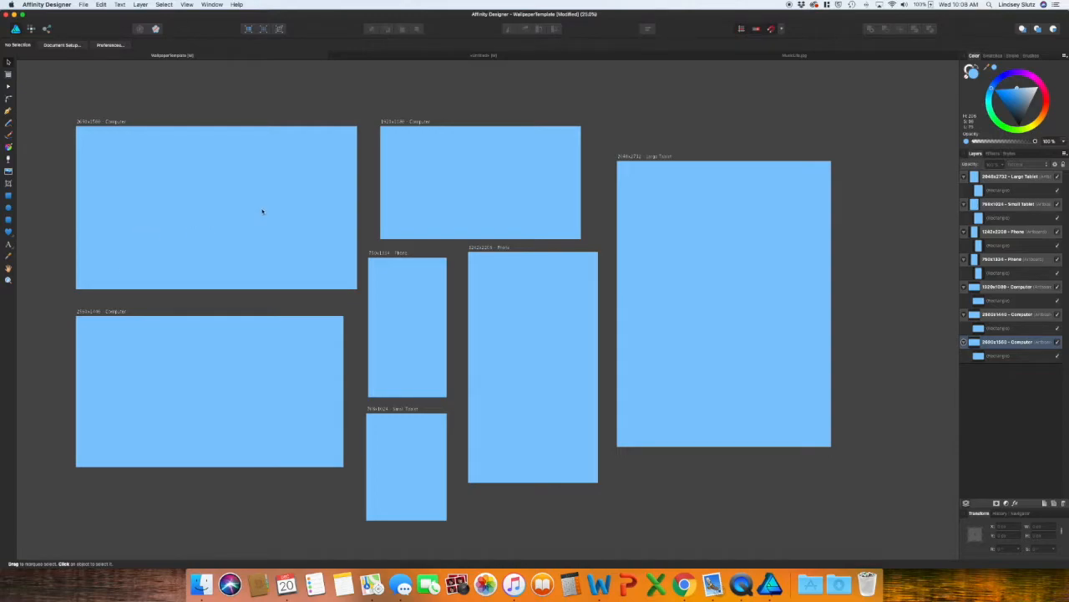
mouse_move(372, 196)
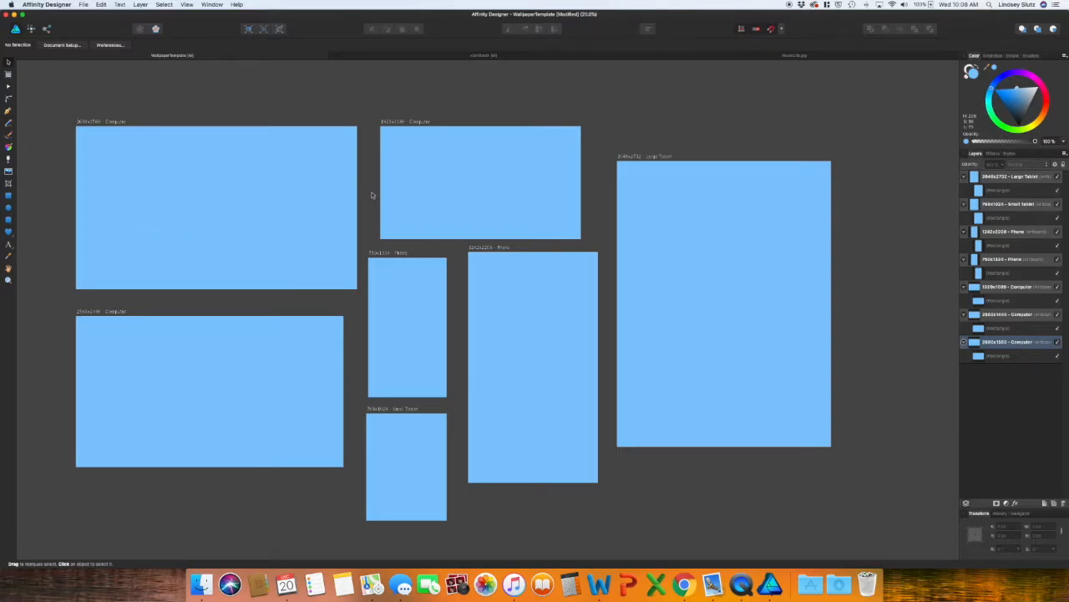
mouse_move(614, 92)
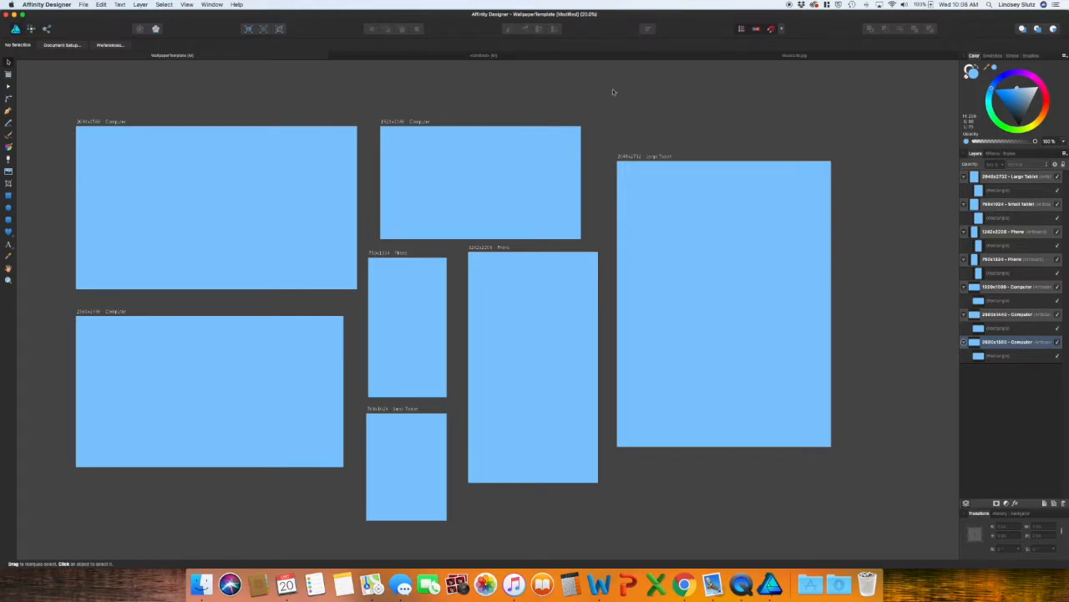
mouse_move(655, 58)
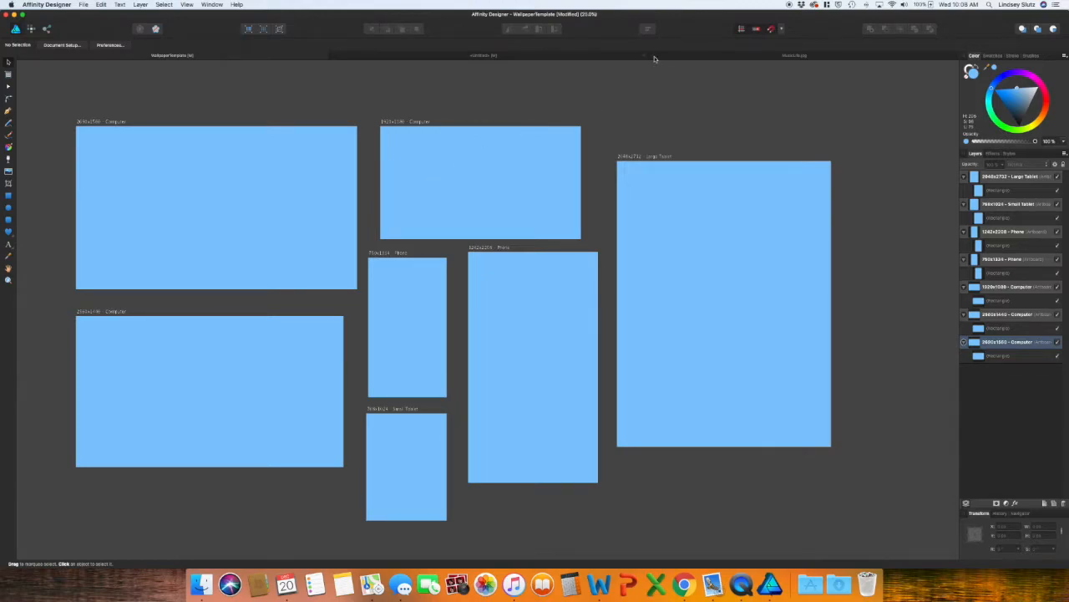
click(793, 55)
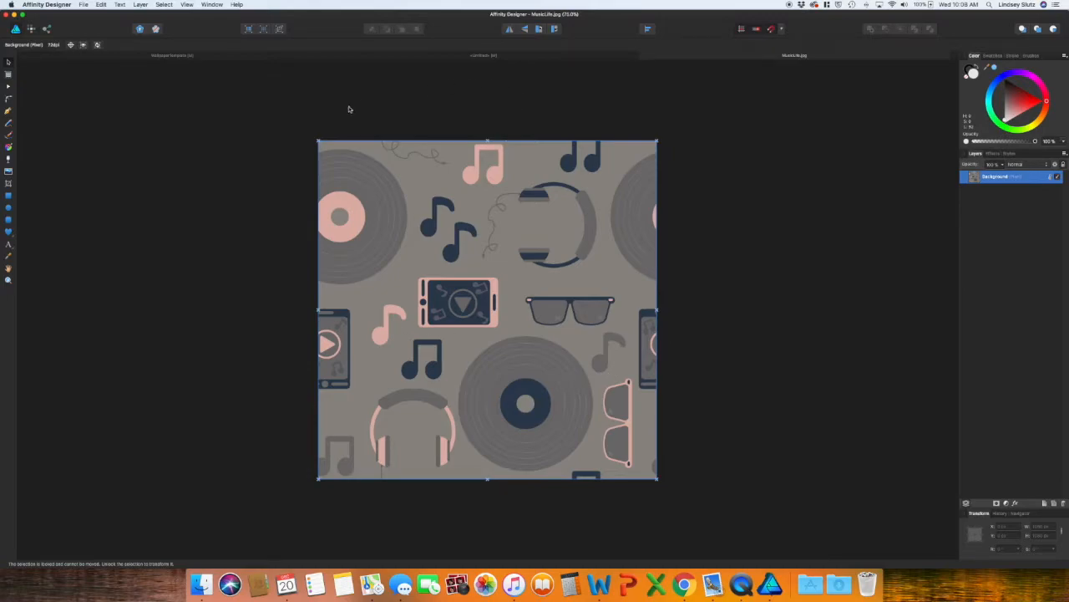
mouse_move(384, 132)
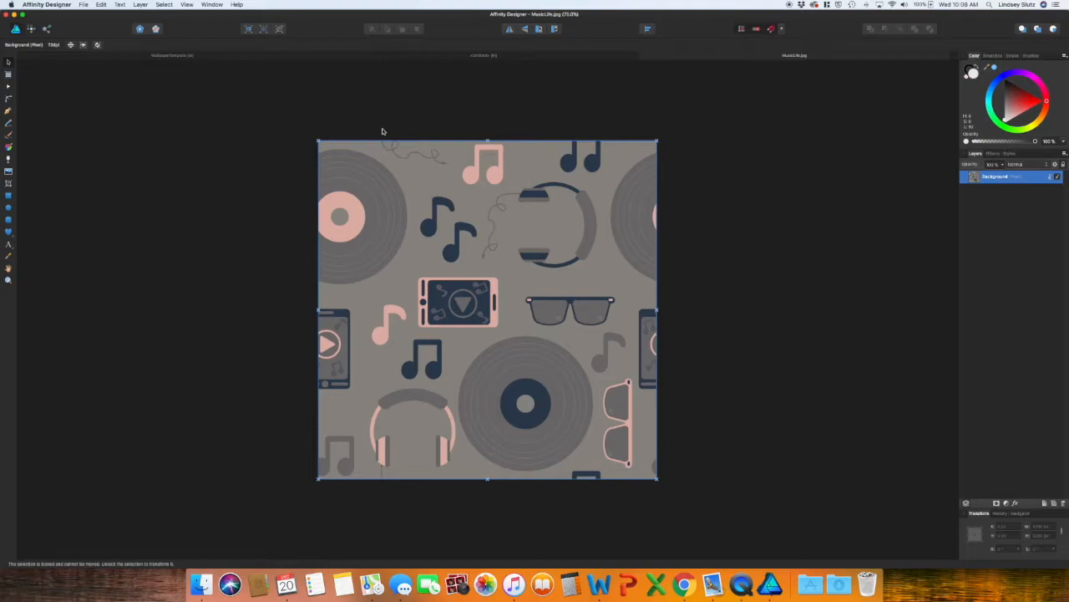
mouse_move(376, 149)
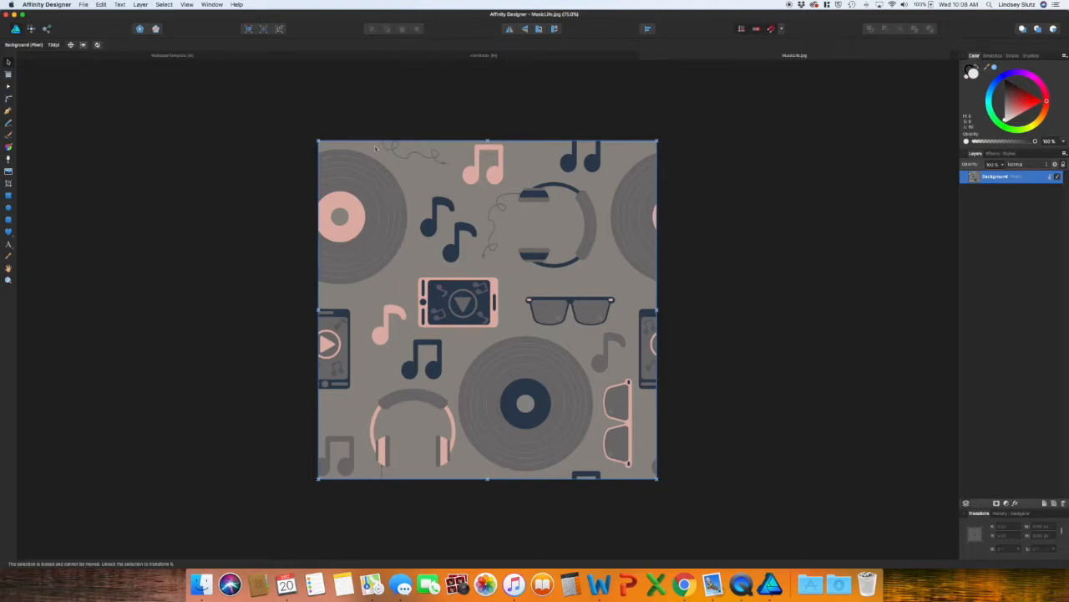
mouse_move(389, 175)
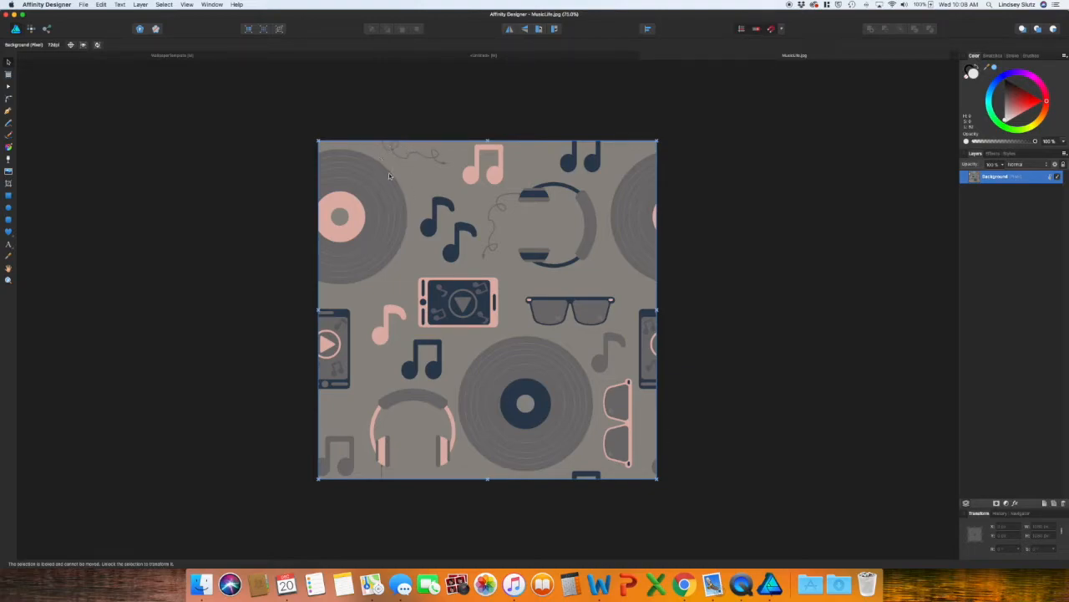
mouse_move(200, 68)
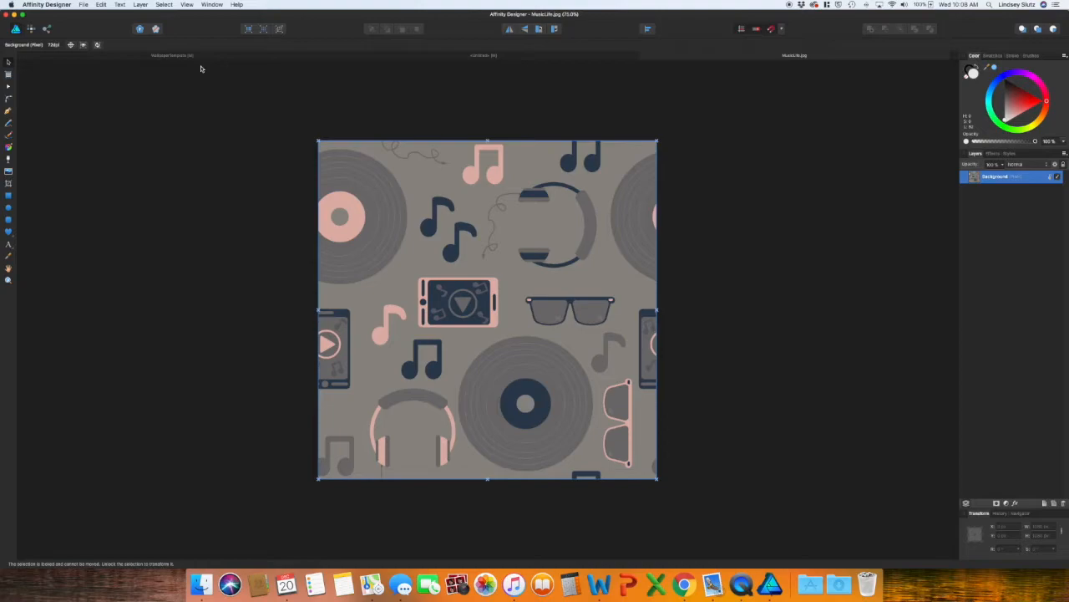
mouse_move(216, 63)
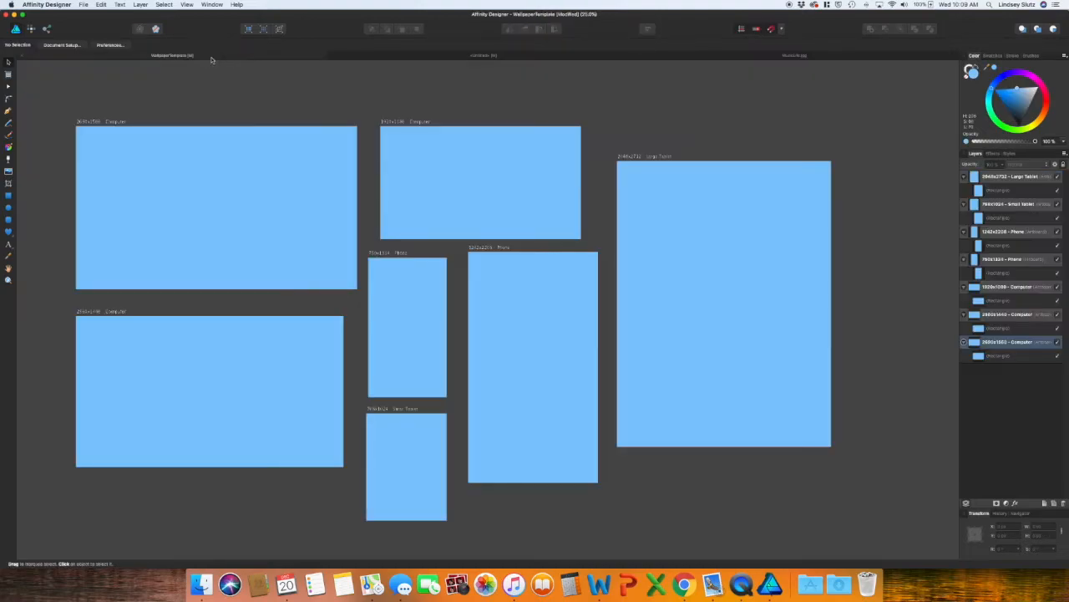
Step: Fill the 2560x1600 rectangle with the MusicLife.jpg bitmap pattern
click(216, 206)
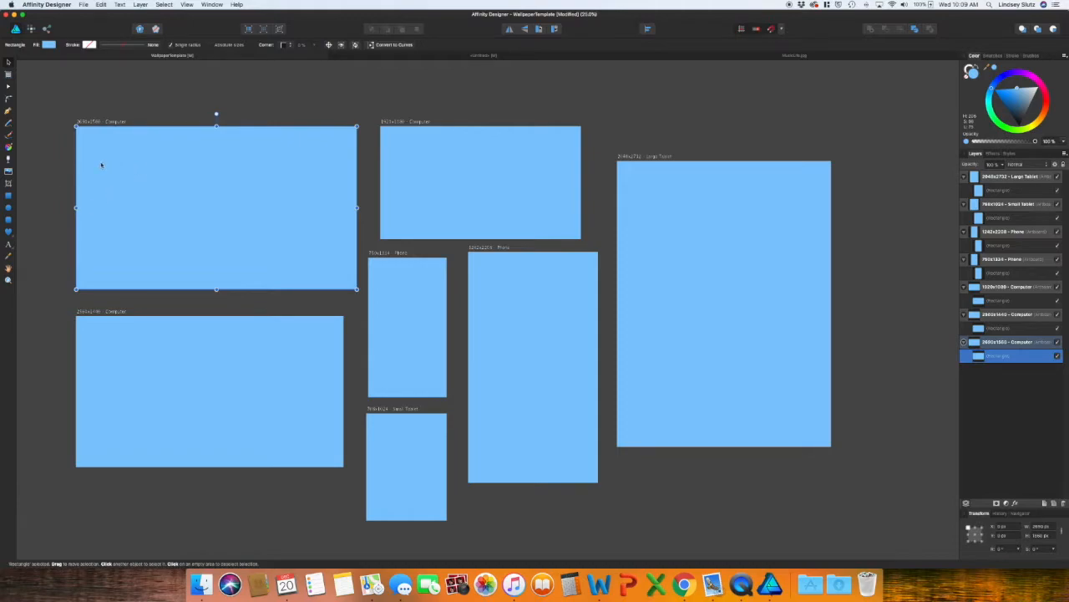
mouse_move(63, 158)
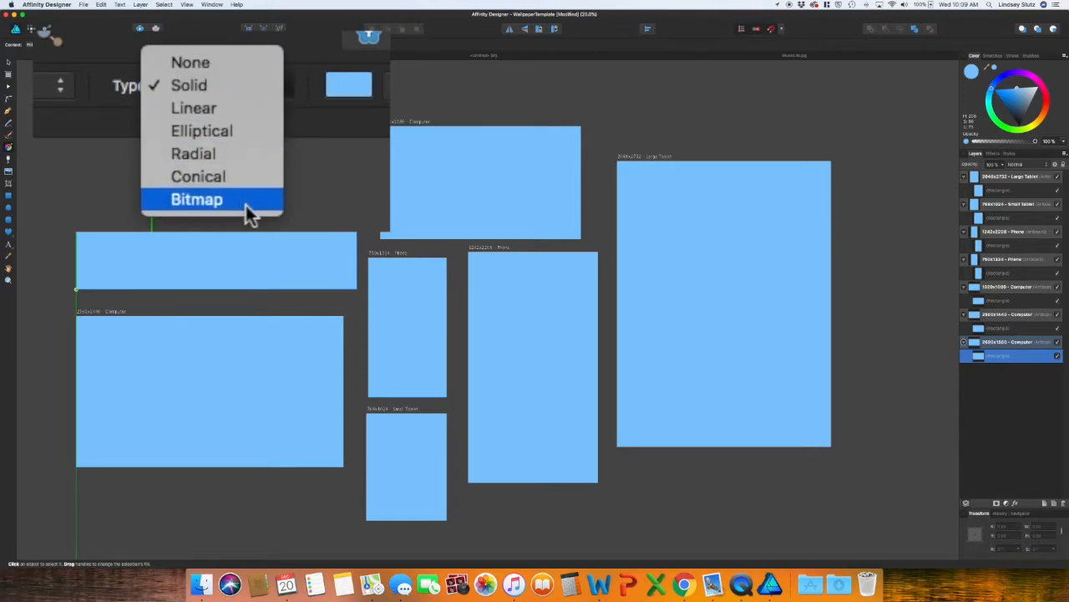
click(196, 199)
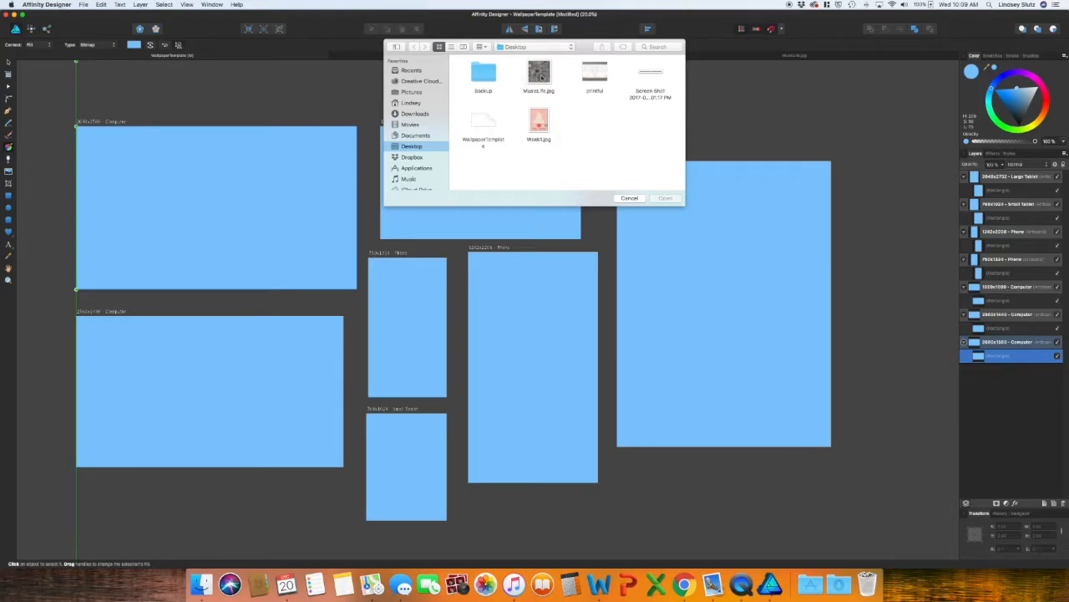
click(539, 76)
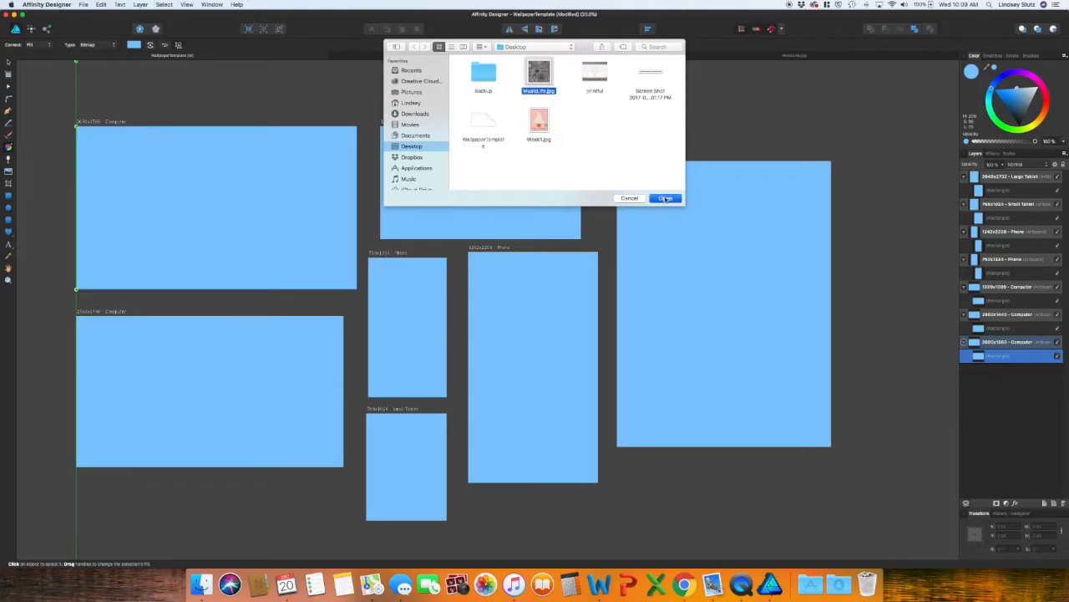
click(665, 198)
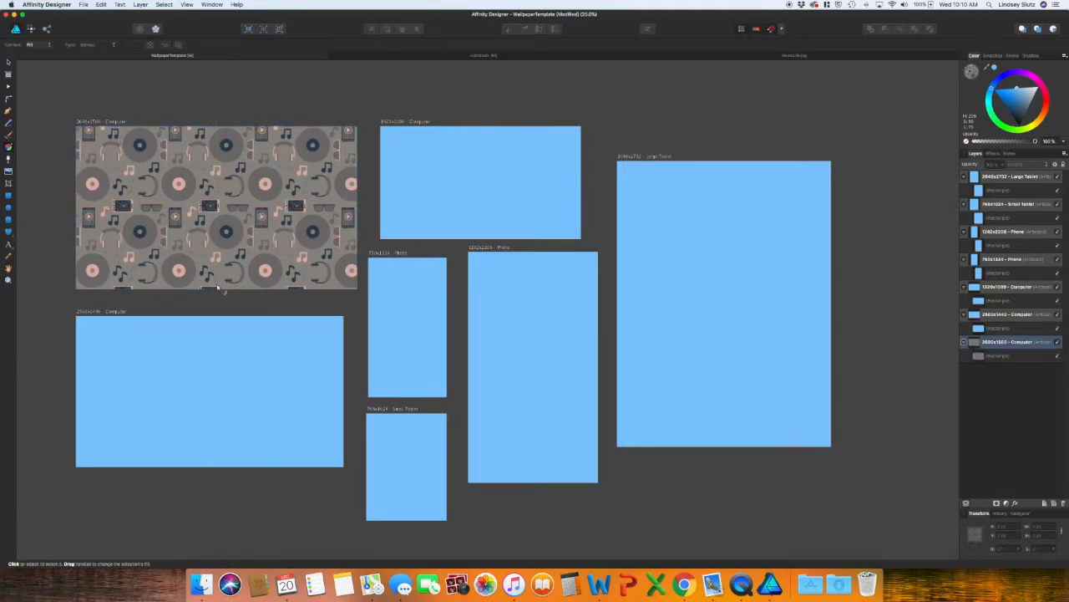
Step: Fill the remaining device rectangles, including the phone, with the MusicLife.jpg bitmap
click(209, 390)
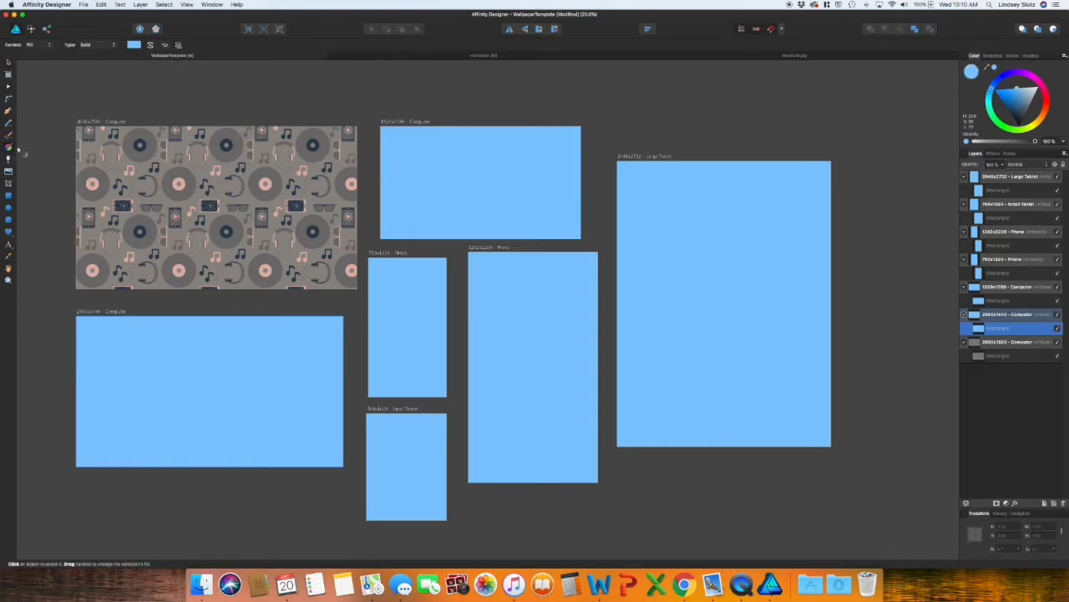
click(98, 45)
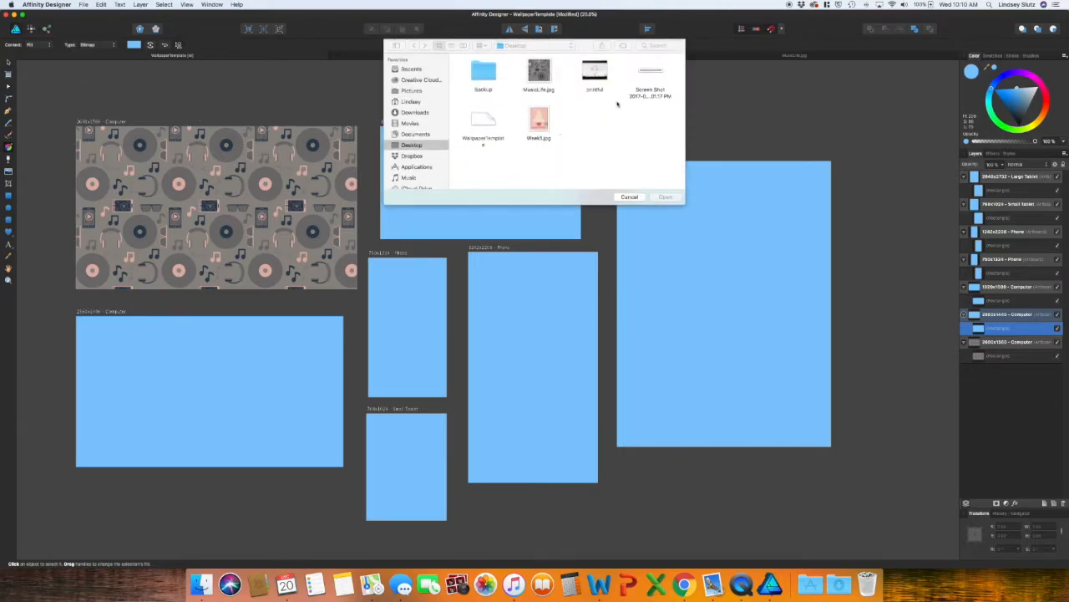
click(538, 73)
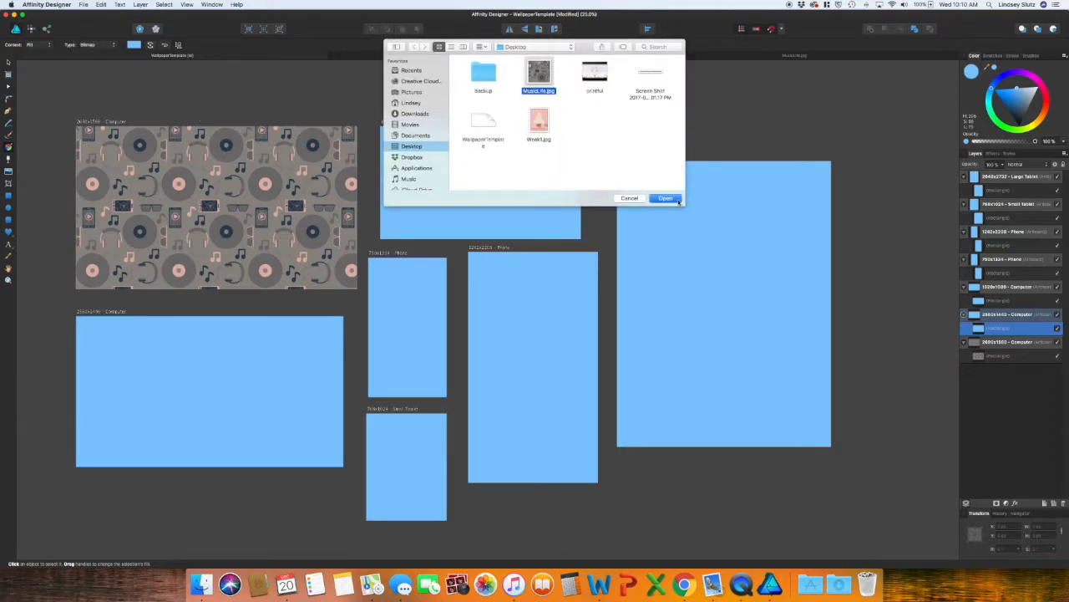
click(665, 198)
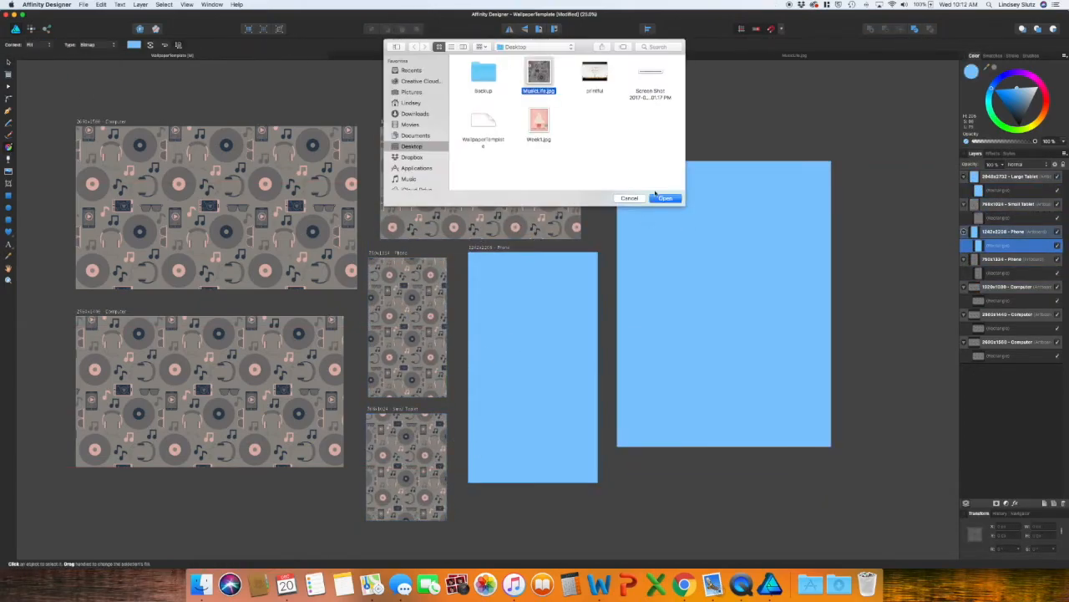
click(665, 198)
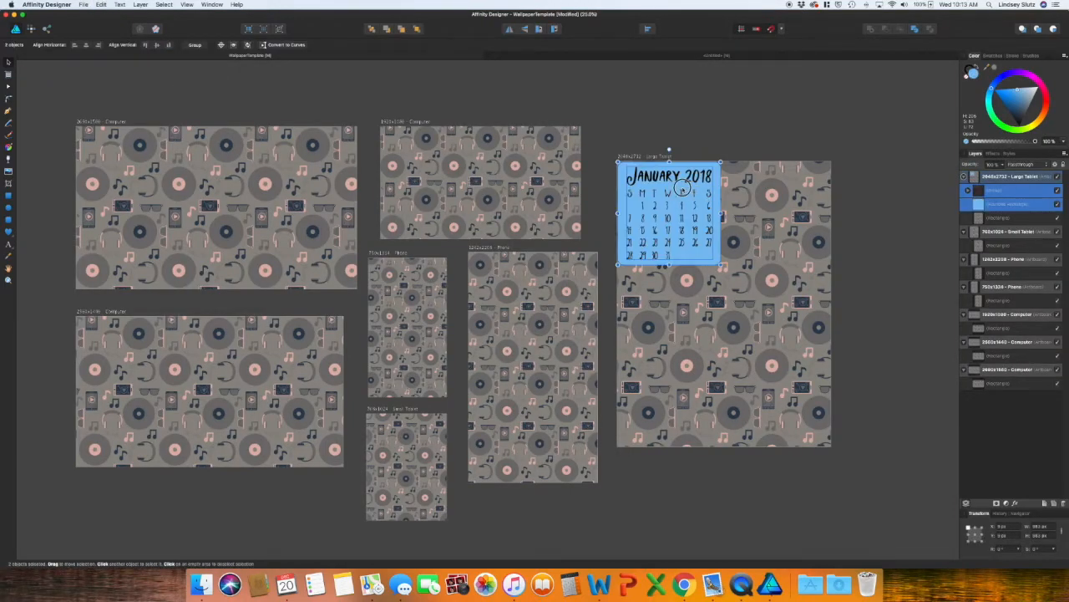
Step: Move the calendar onto the 2560x1600 Computer artboard and recolour its backing with sampled record pink
drag(668, 213, 268, 226)
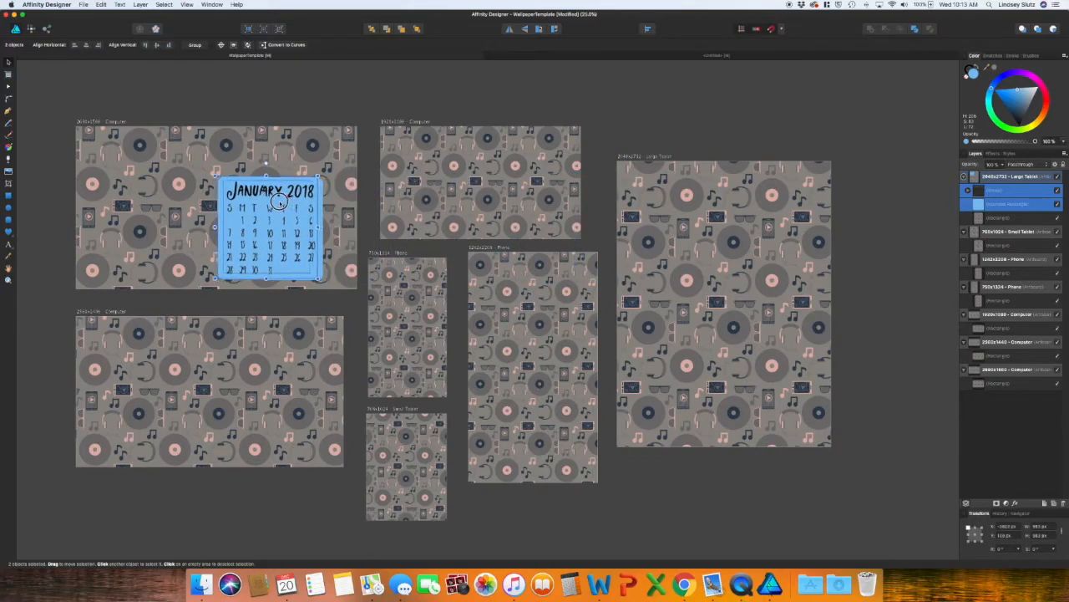
drag(279, 201, 228, 183)
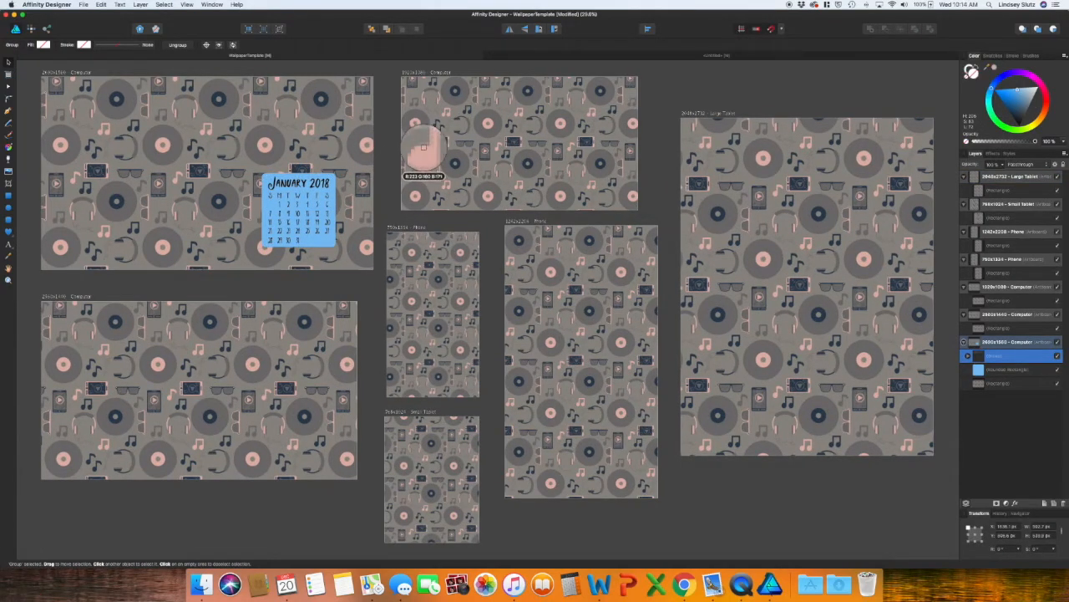
click(297, 205)
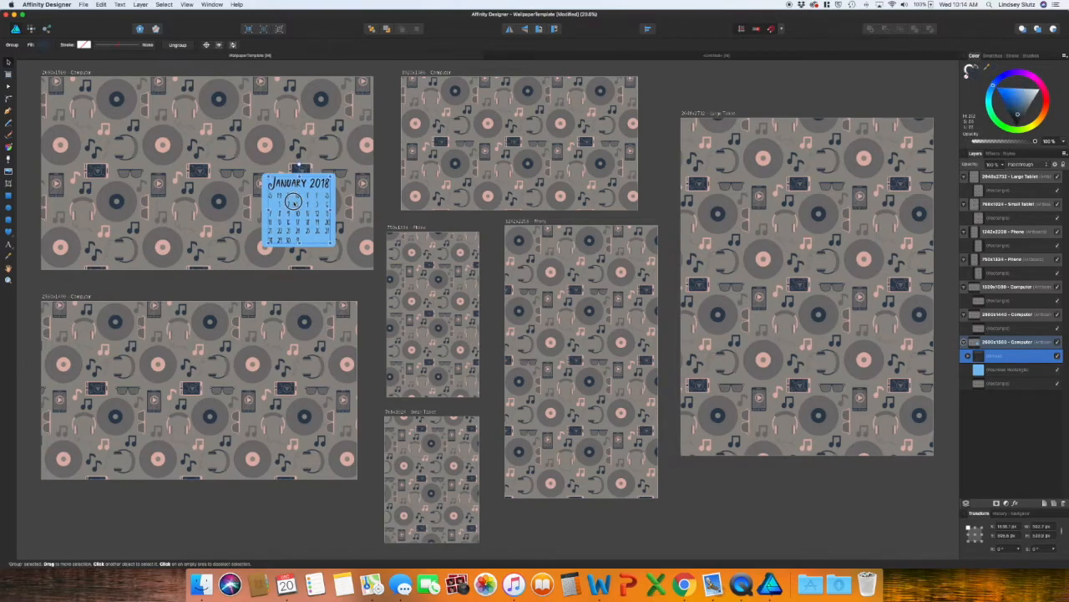
click(298, 209)
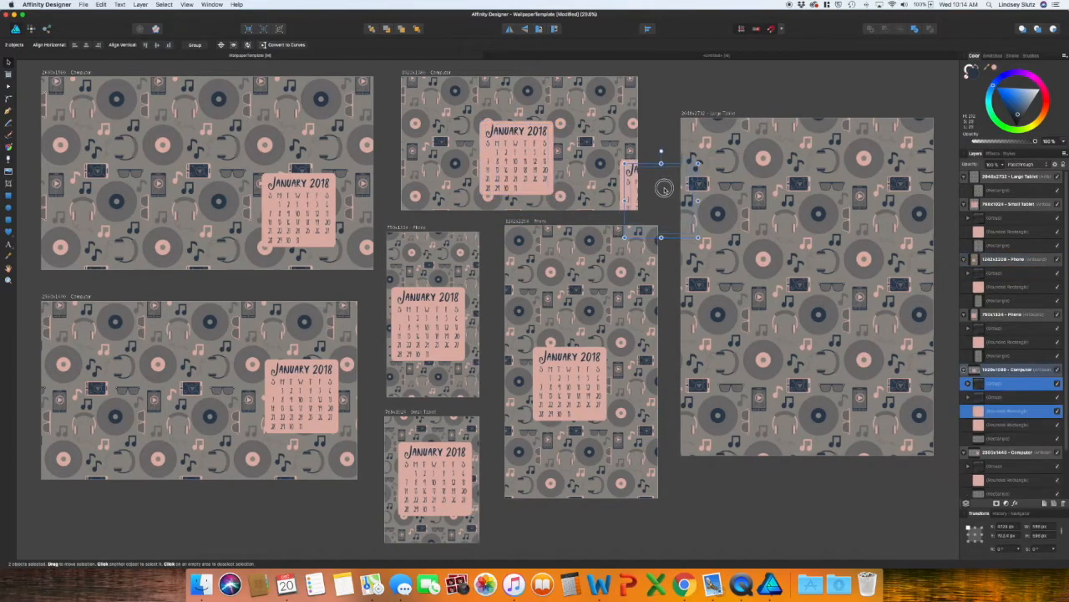
Step: Copy the pink calendar to the Large Tablet, lower computer and small tablet artboards, resized to fit
drag(660, 188, 793, 288)
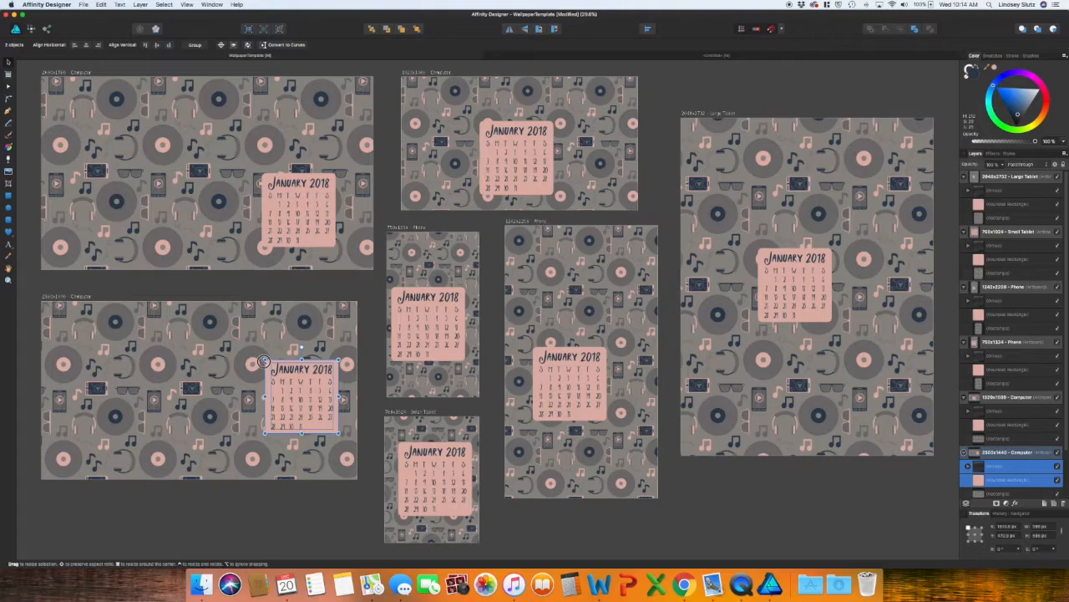
drag(301, 368, 301, 389)
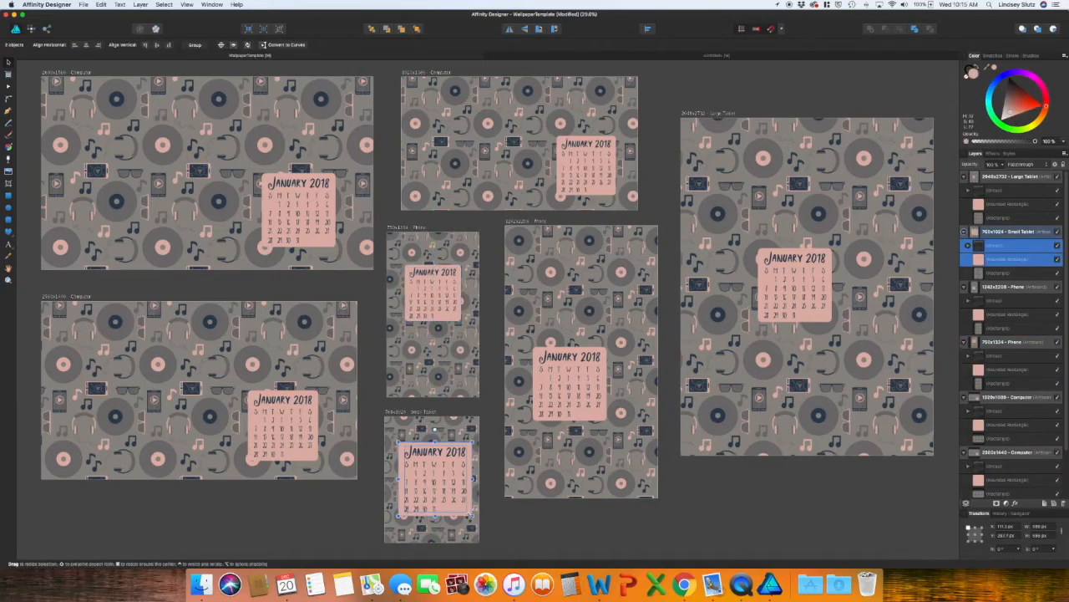
drag(793, 284, 860, 389)
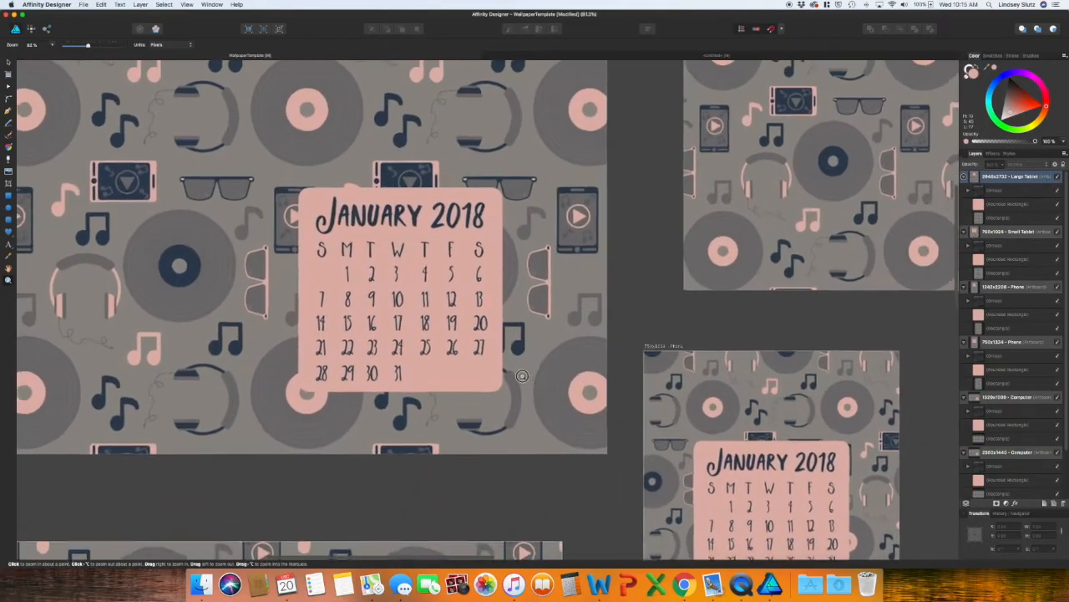
Step: Hide the calendar's pink Rounded Rectangle backing and shift the group right over the pattern
click(523, 376)
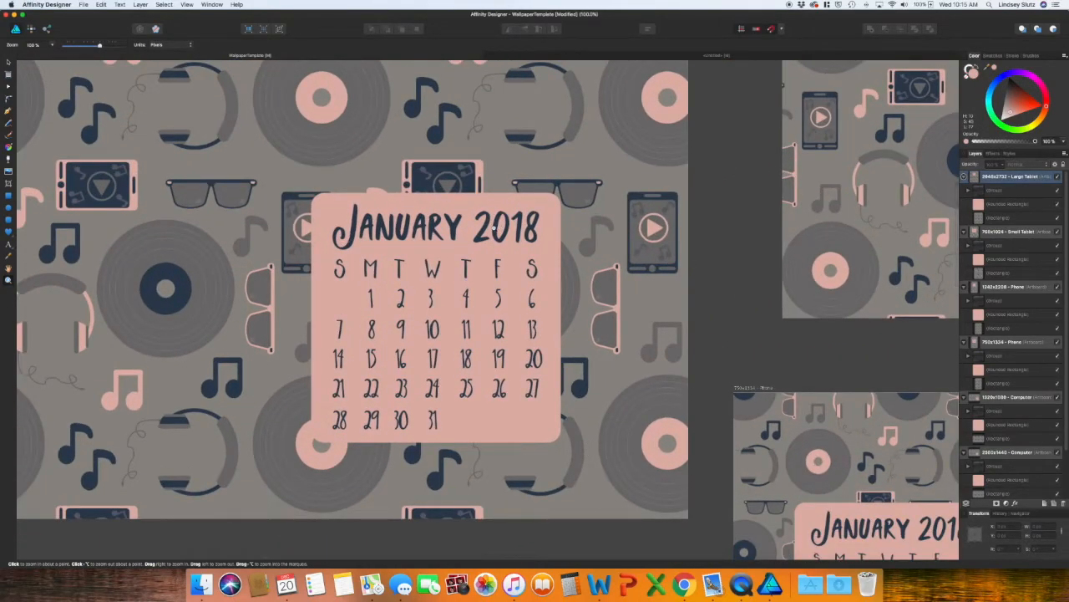
click(435, 317)
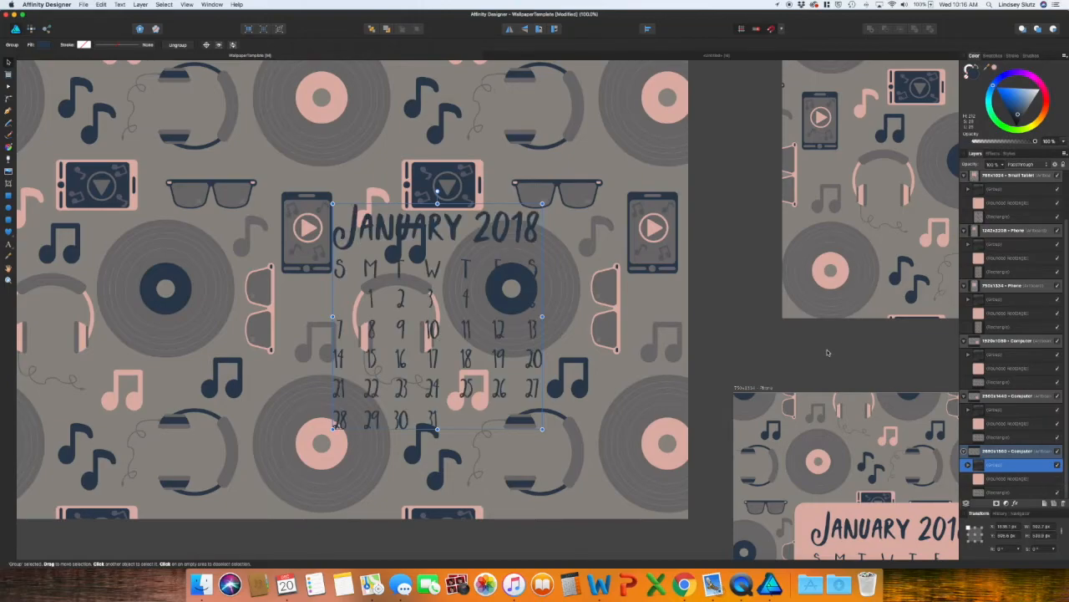
mouse_move(778, 342)
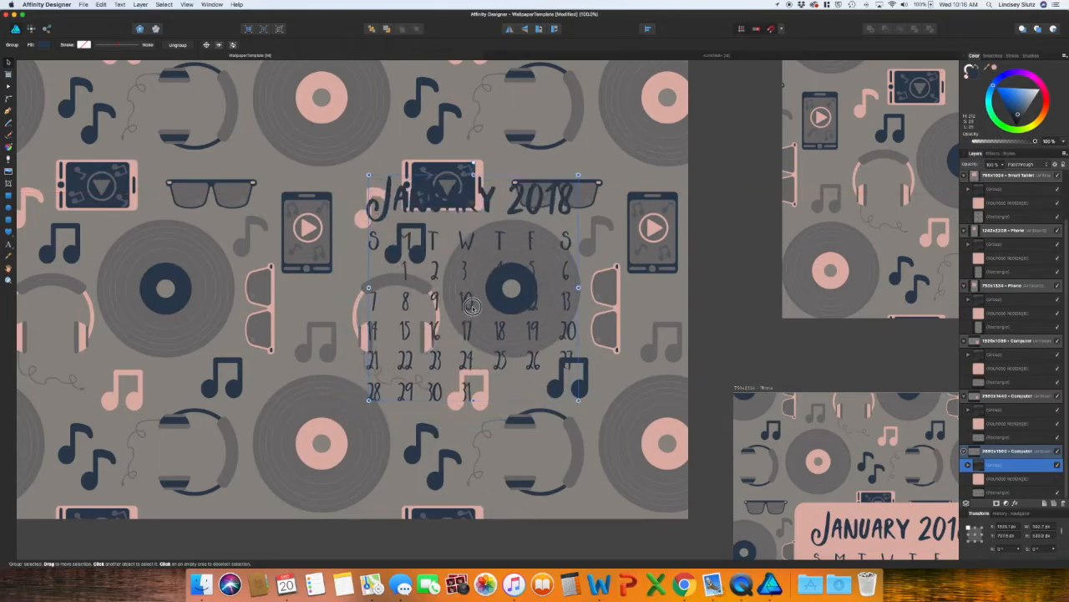
drag(471, 305, 480, 301)
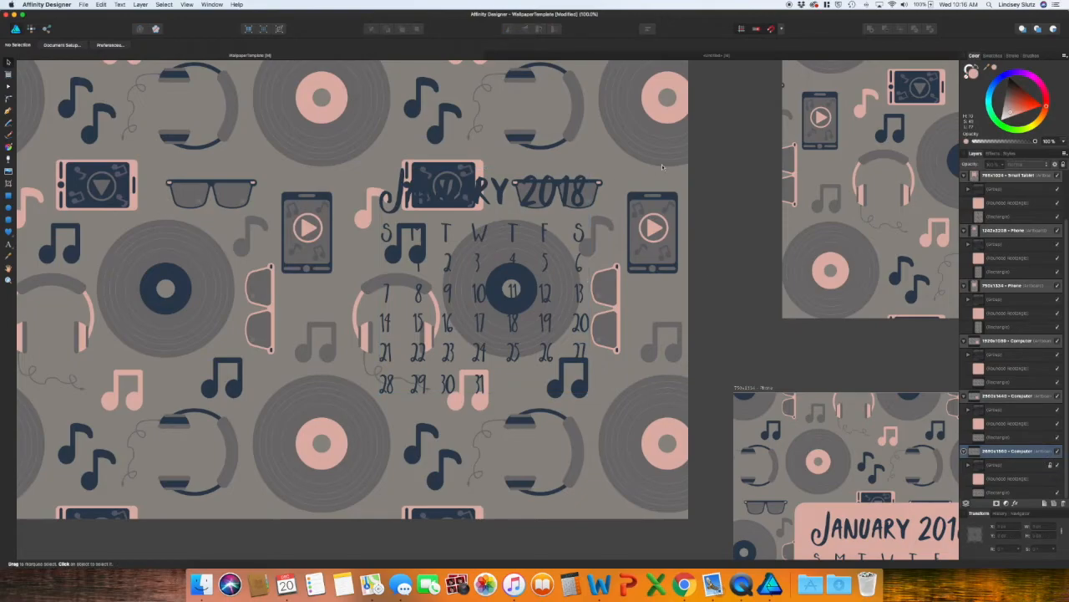
mouse_move(708, 137)
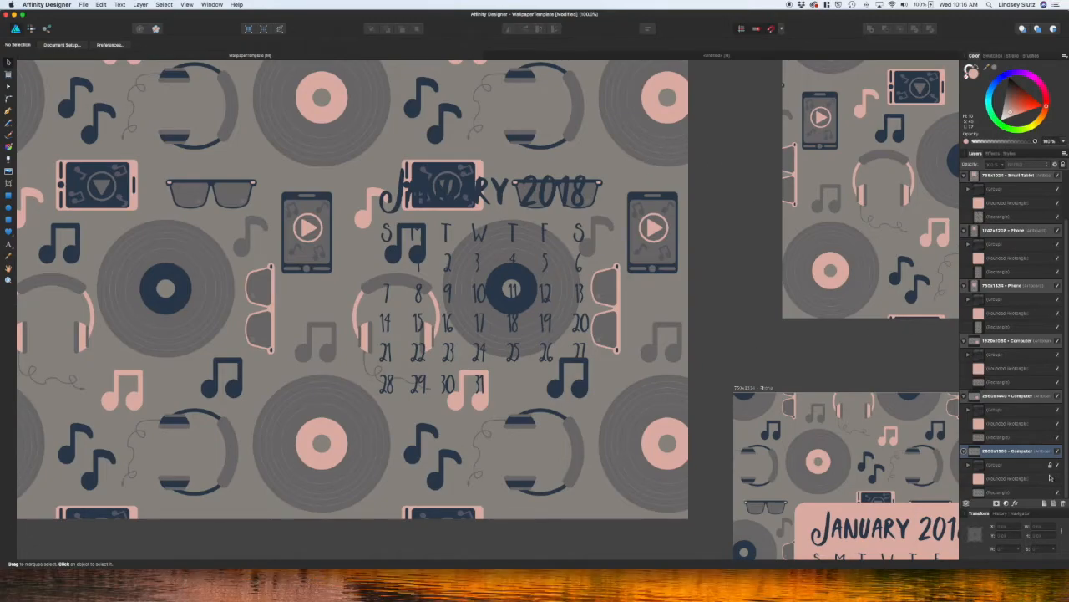
Step: Add a new Pixel layer for painting out motifs behind the calendar
click(8, 113)
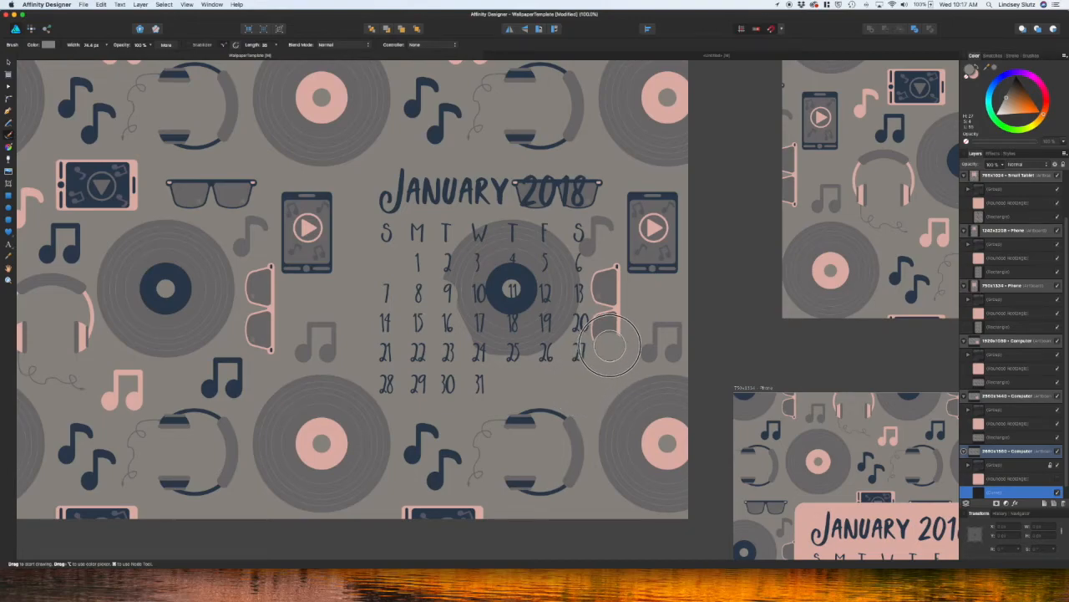
mouse_move(597, 271)
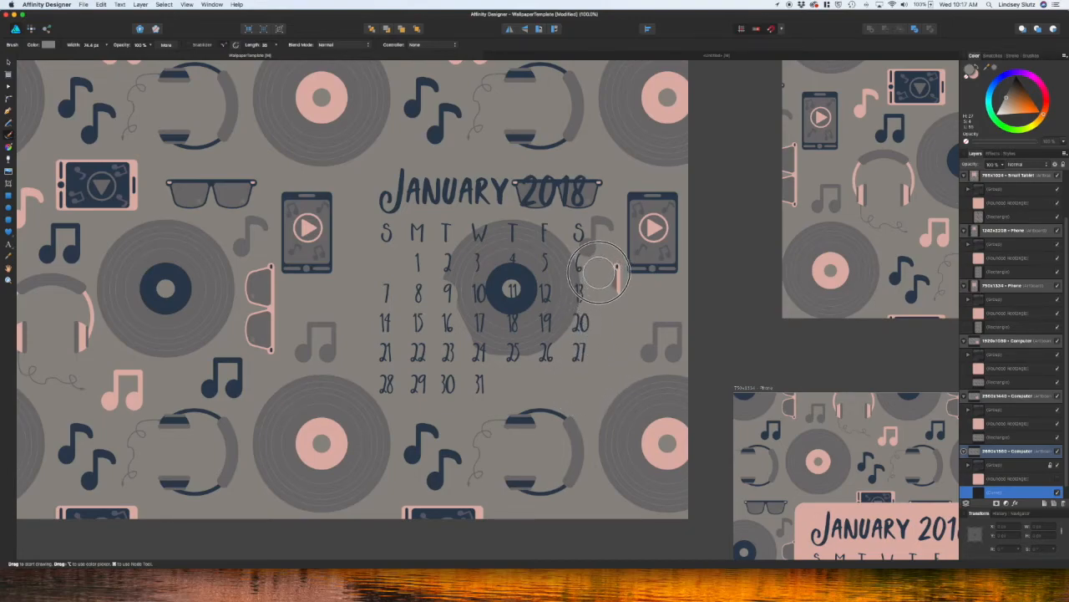